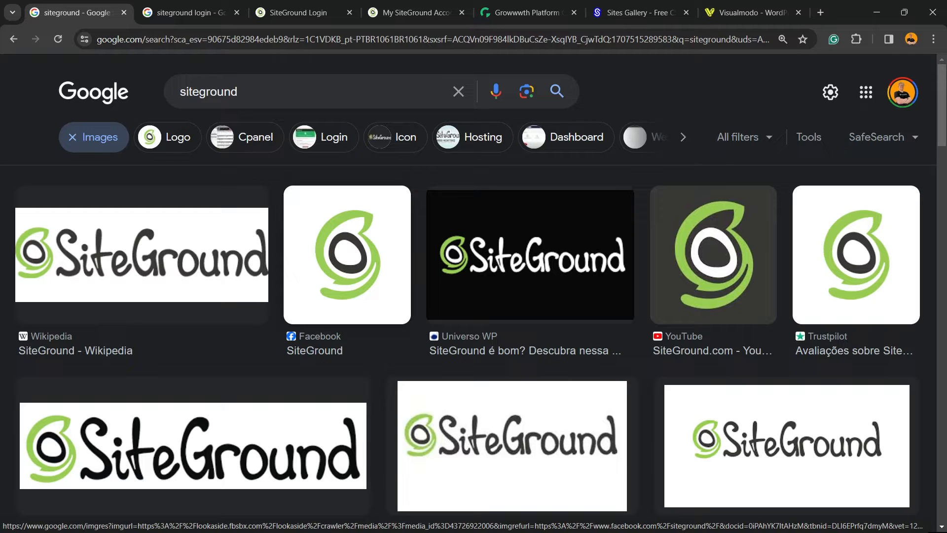
Step: Go from the 'siteground login' Google results to the SiteGround login page
click(189, 12)
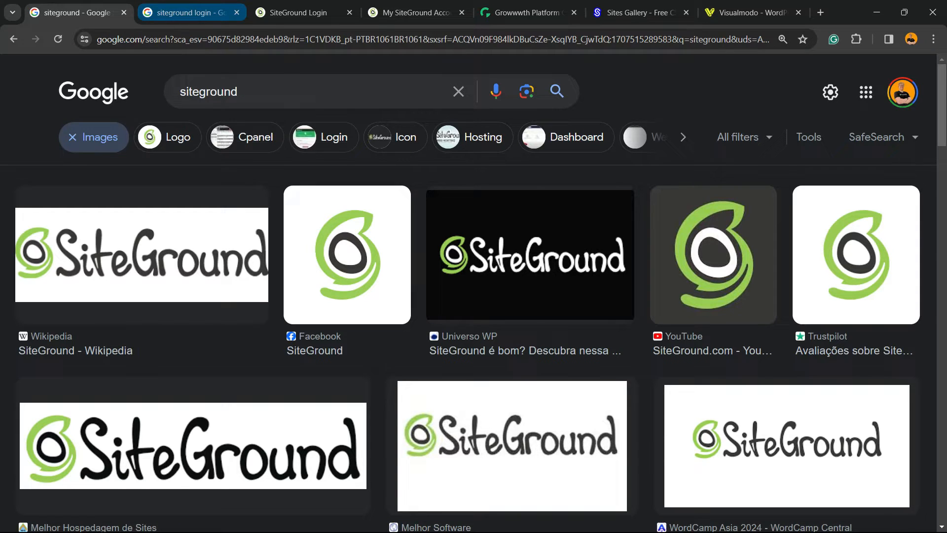
click(190, 12)
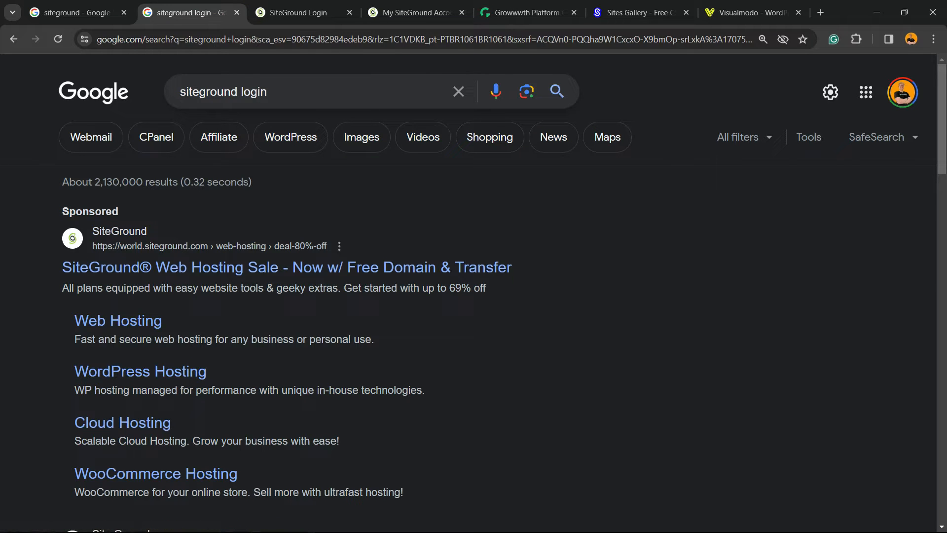
scroll(down, 3)
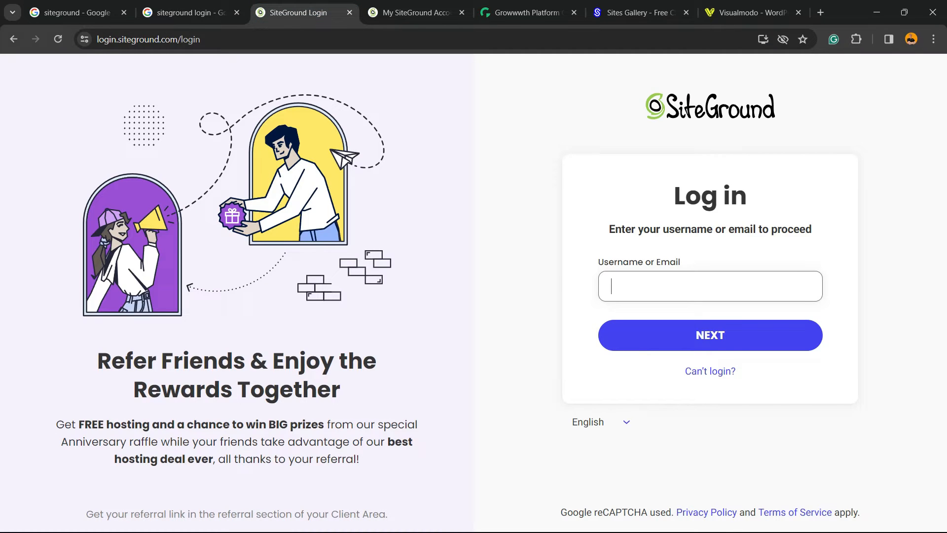
Step: From the My SiteGround Account home, view Websites to reach sunshineshack.net's details
click(413, 12)
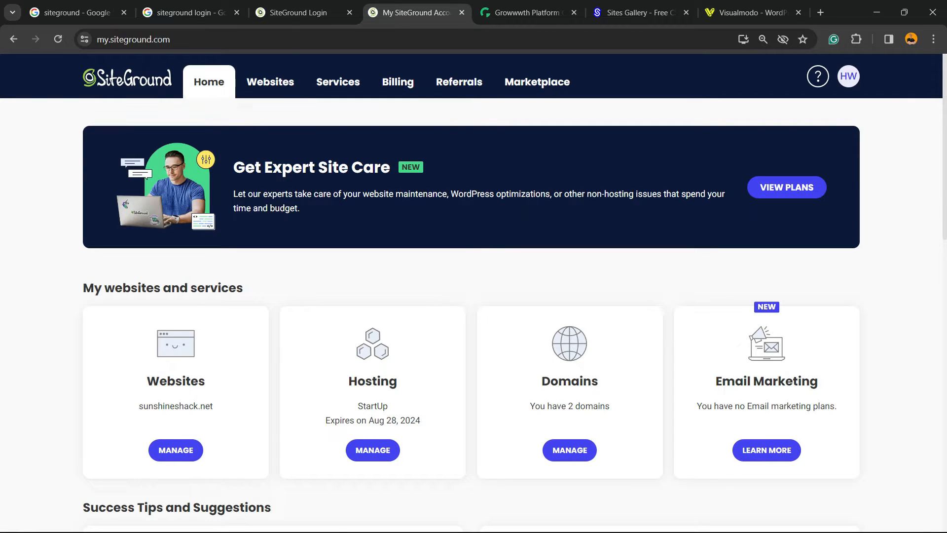
mouse_move(269, 82)
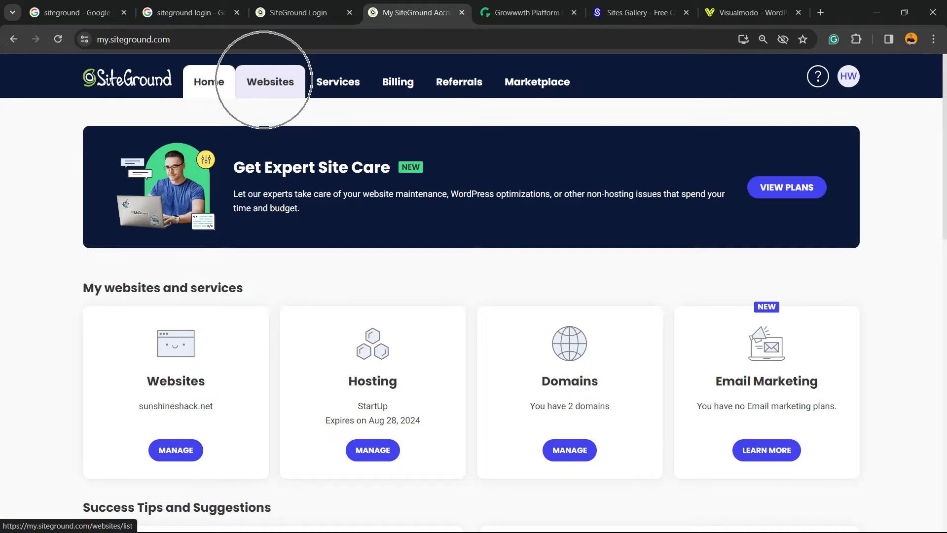
click(270, 82)
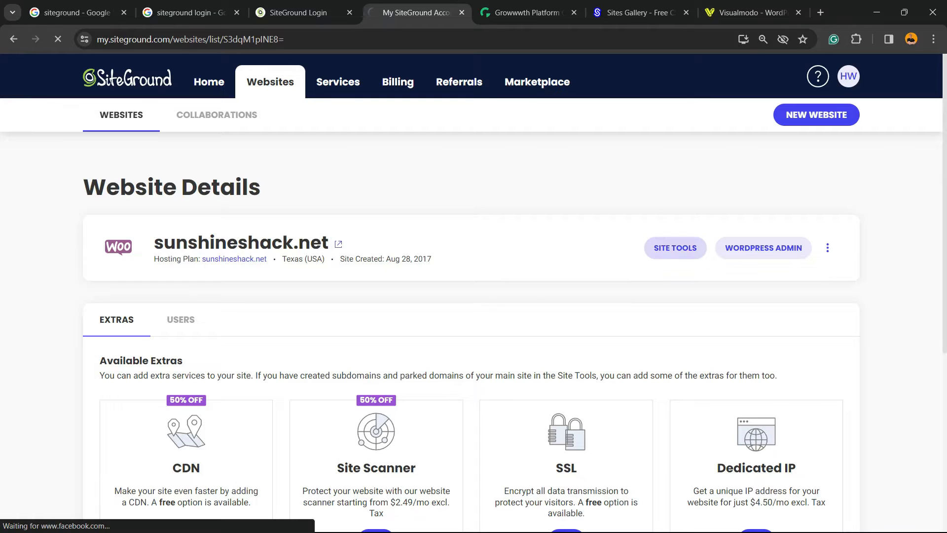
Step: Enter Site Tools for sunshineshack.net and expand the Devs section in the sidebar
click(675, 247)
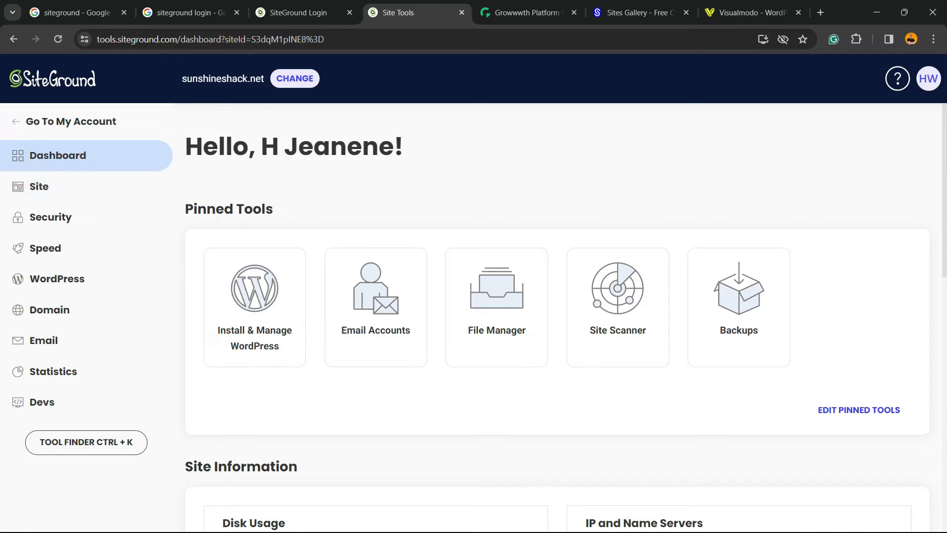
mouse_move(45, 248)
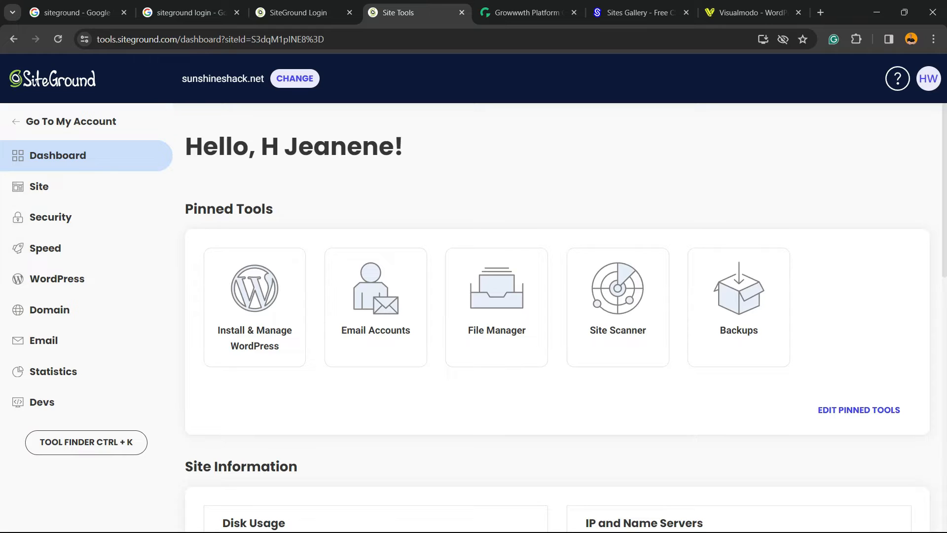
mouse_move(54, 371)
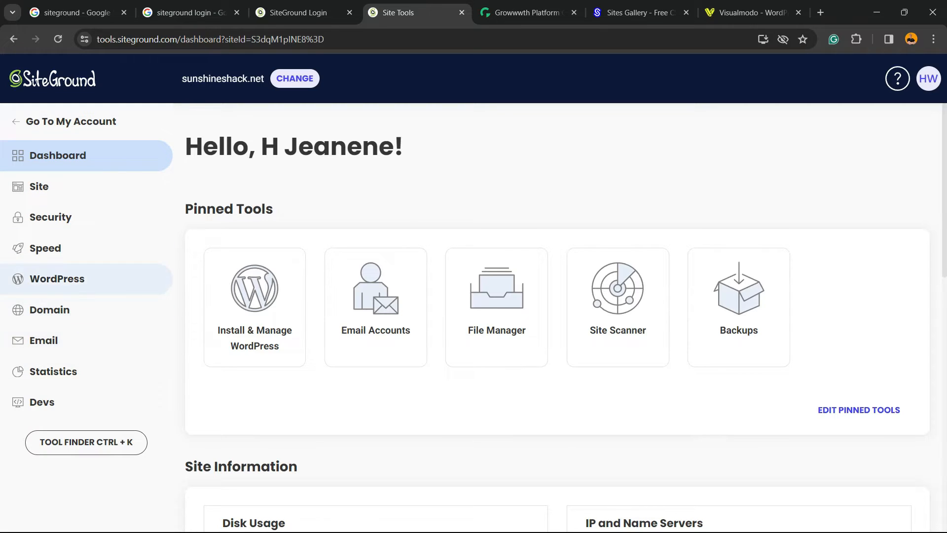
mouse_move(39, 186)
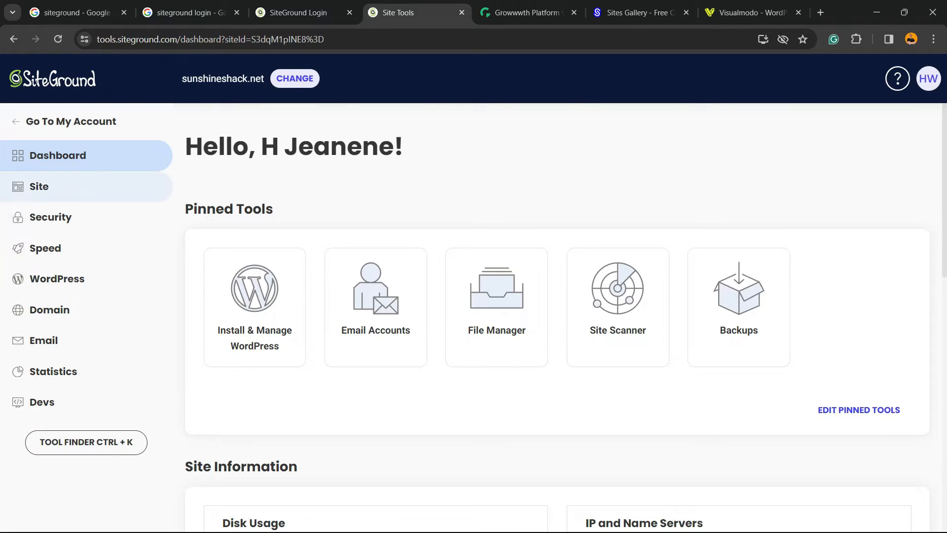
mouse_move(42, 402)
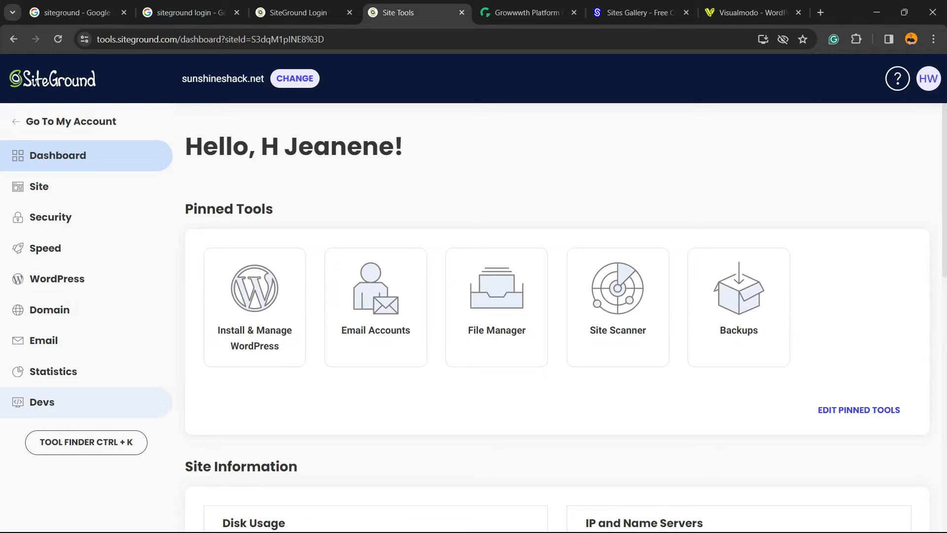
click(42, 402)
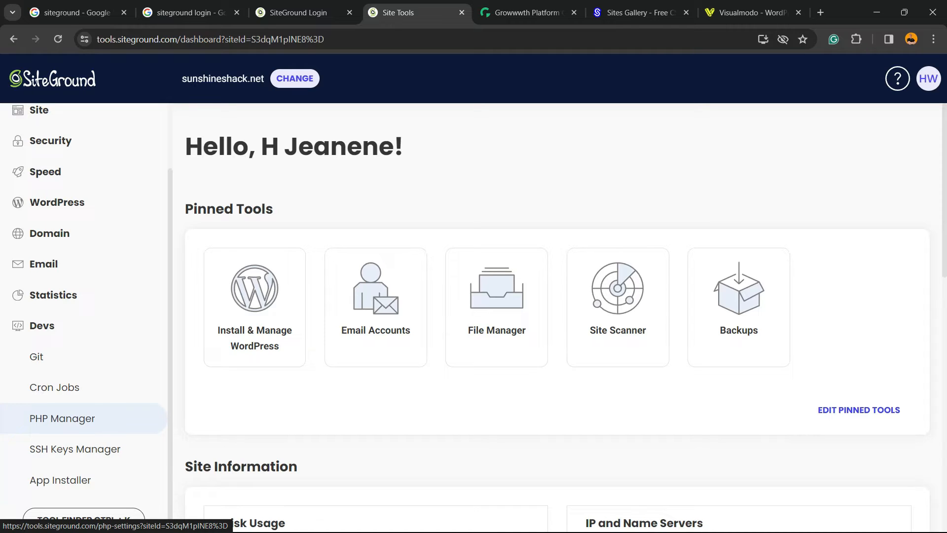
Step: Bring up PHP Manager showing Standard PHP with current version PHP 7.4.33
click(62, 418)
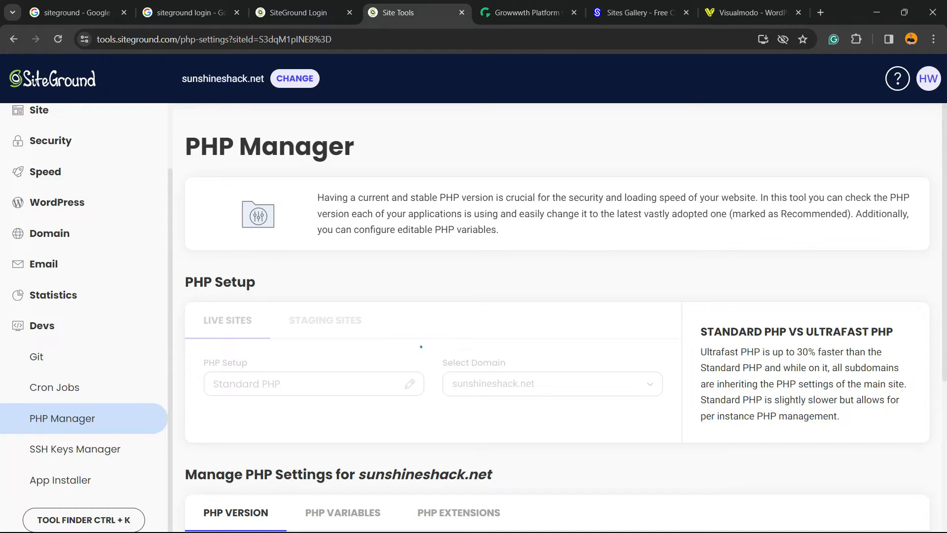
scroll(down, 3)
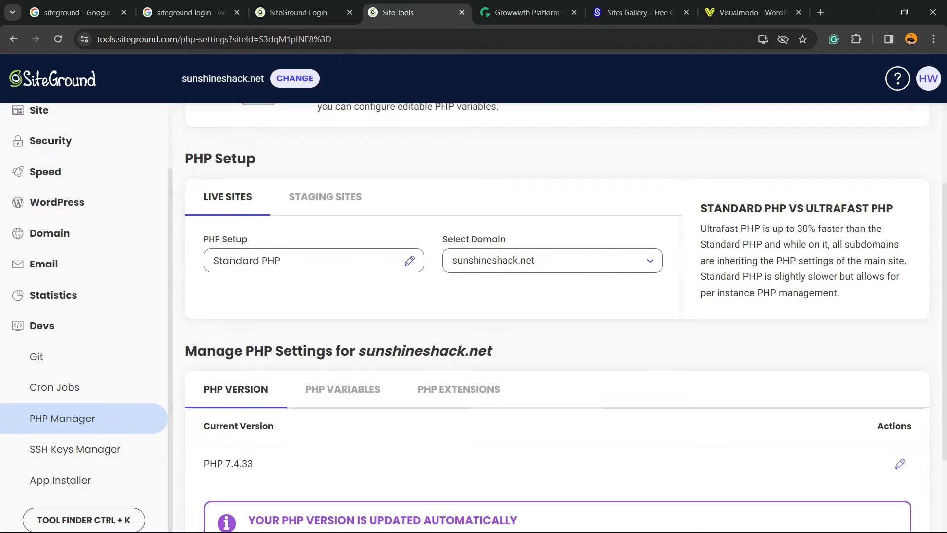
scroll(down, 3)
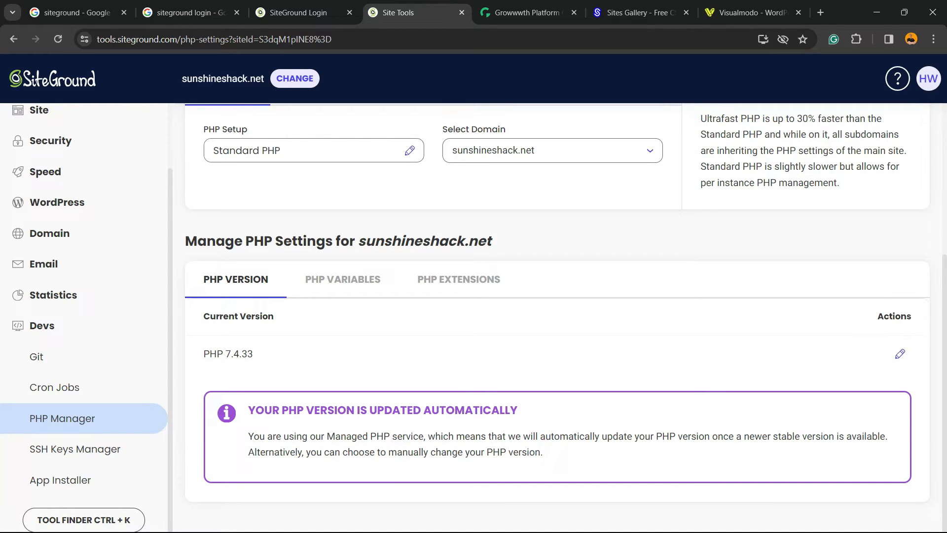
mouse_move(228, 353)
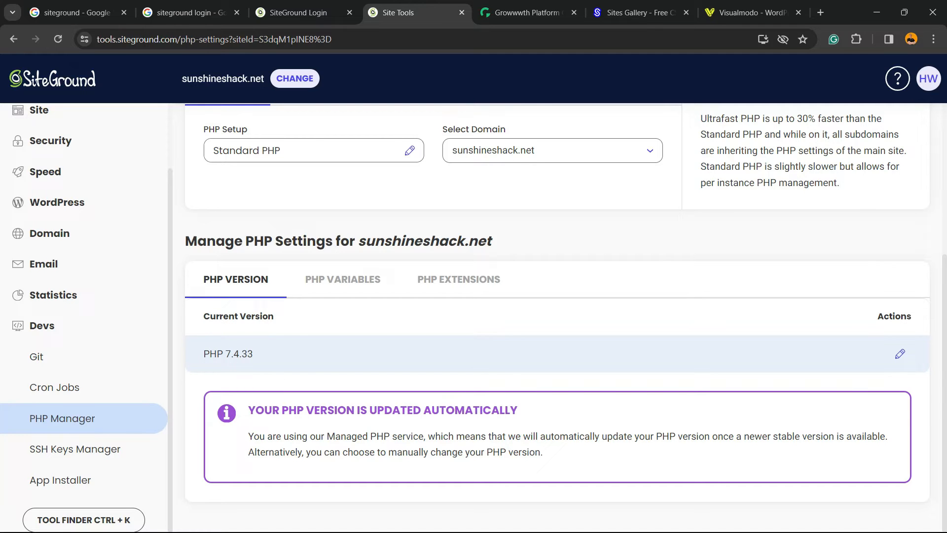
mouse_move(899, 353)
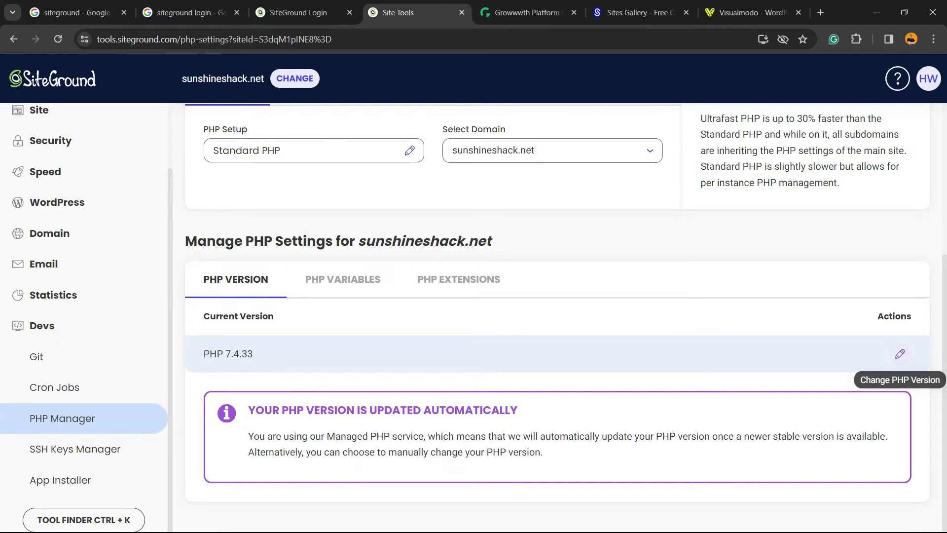
Step: Change PHP version management to manual, select PHP 8.0.30 and confirm the update
click(900, 353)
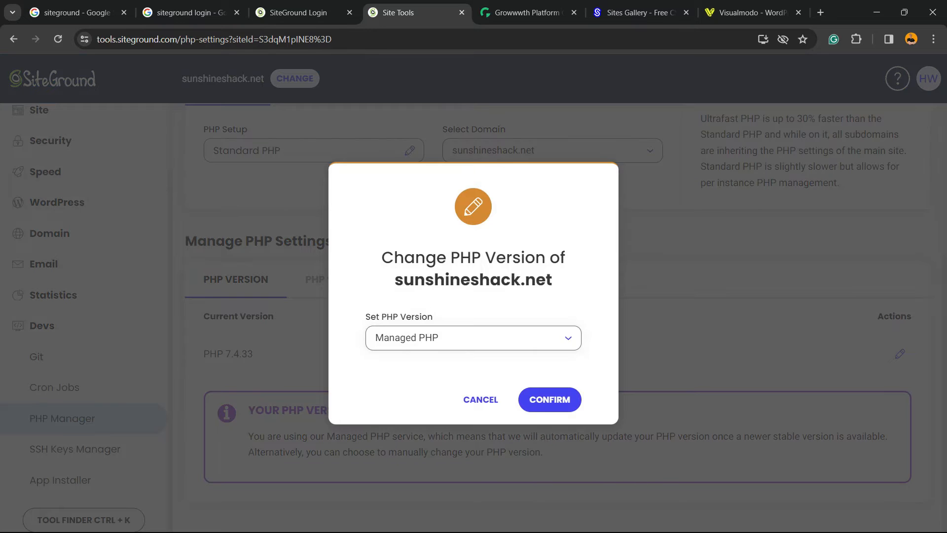
click(473, 338)
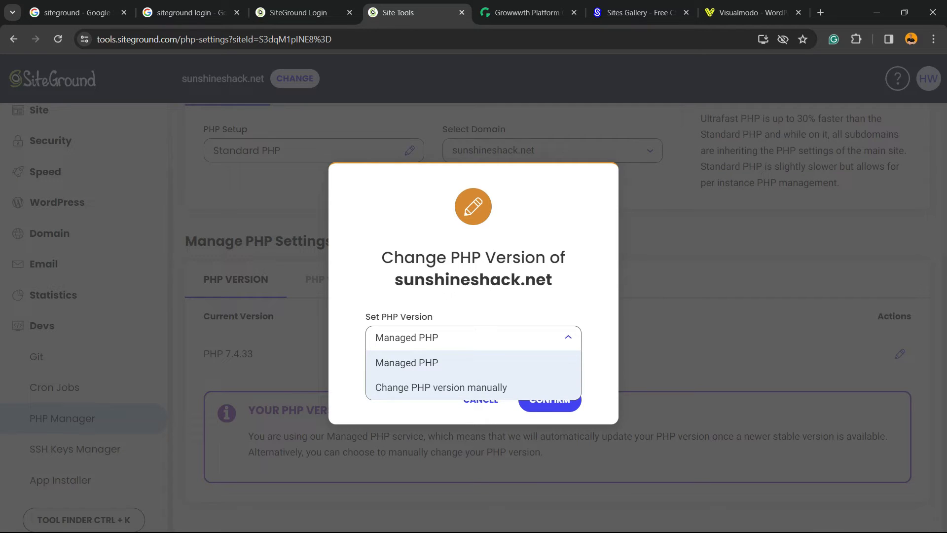
click(441, 387)
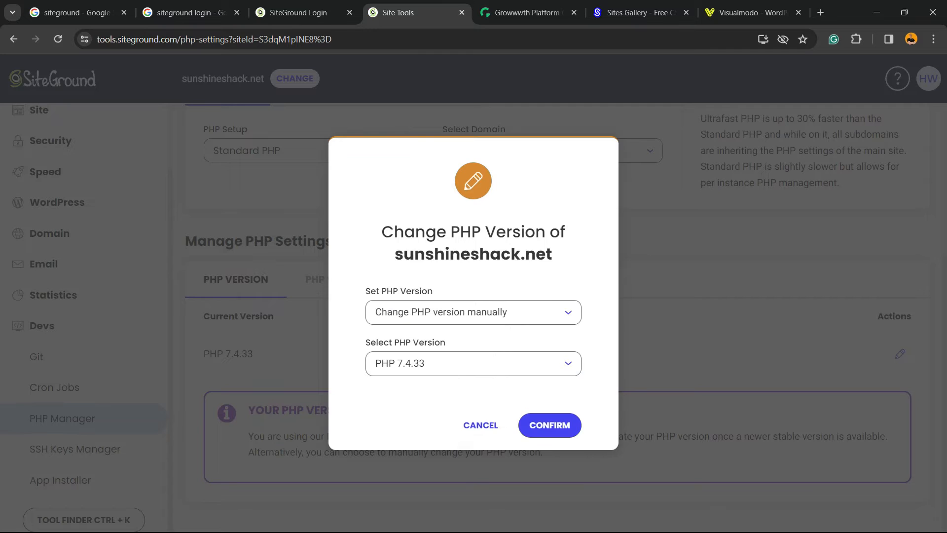
click(473, 363)
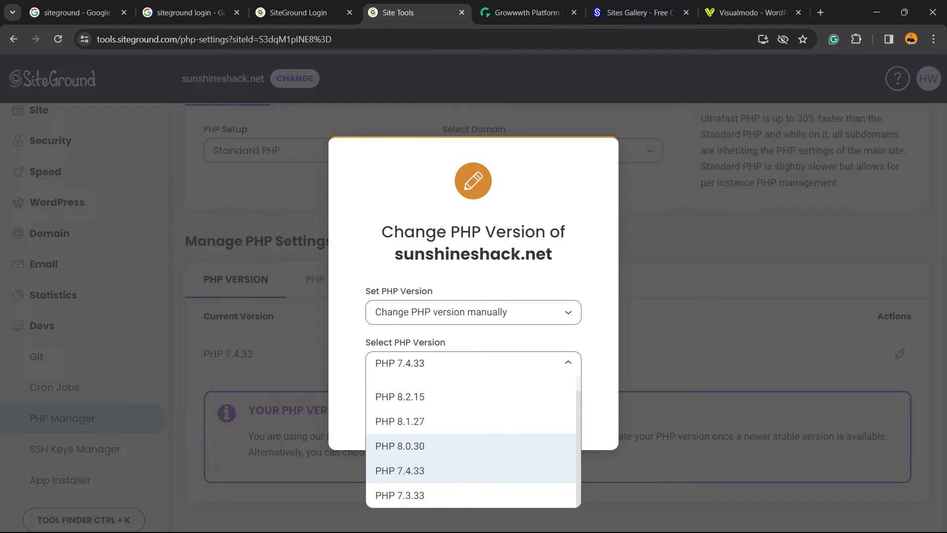
mouse_move(399, 421)
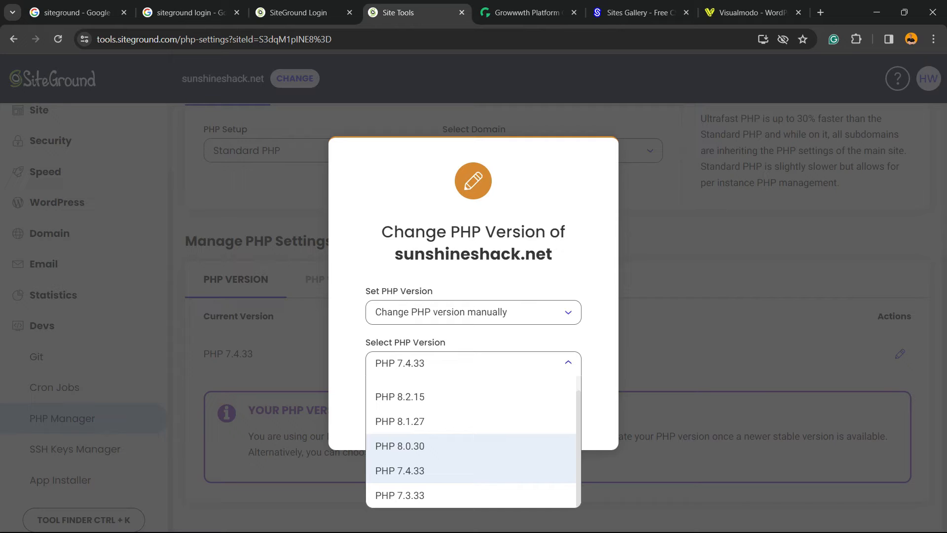
click(400, 446)
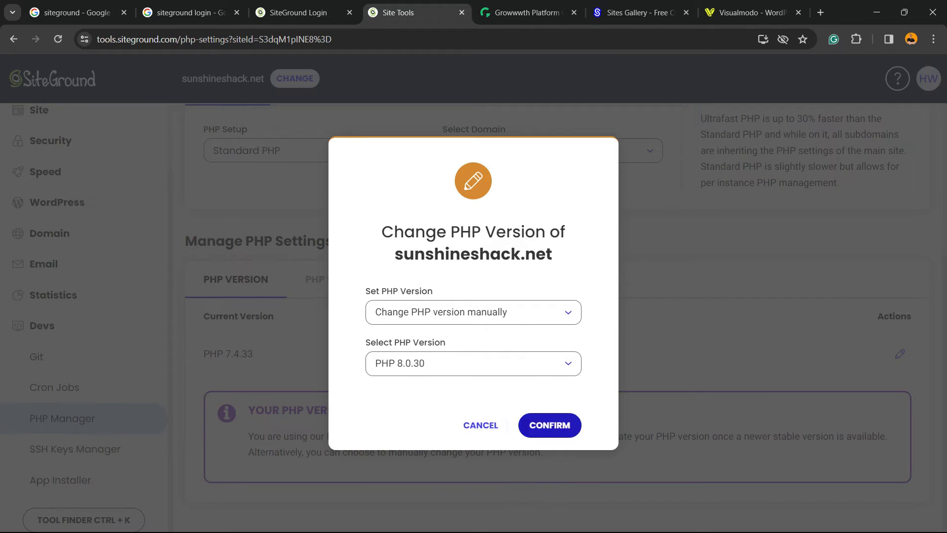
click(549, 425)
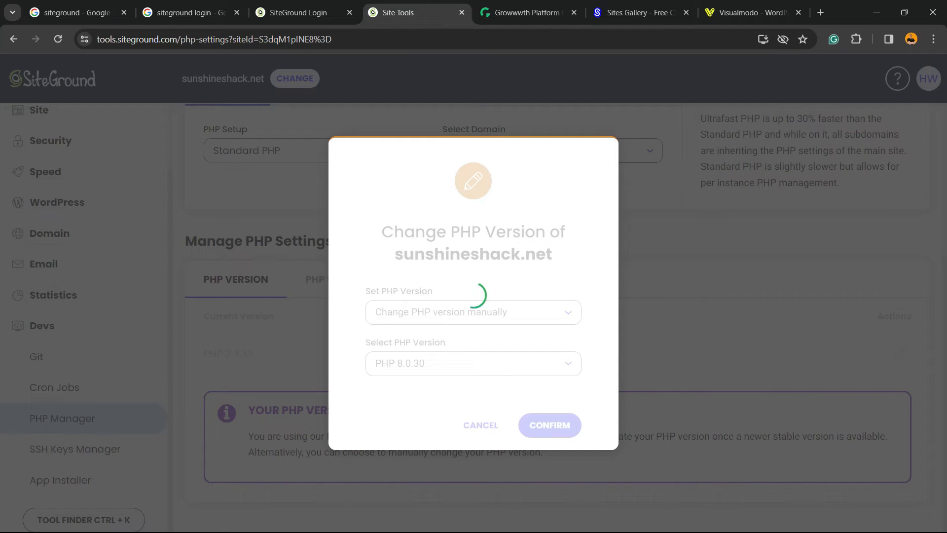
click(549, 425)
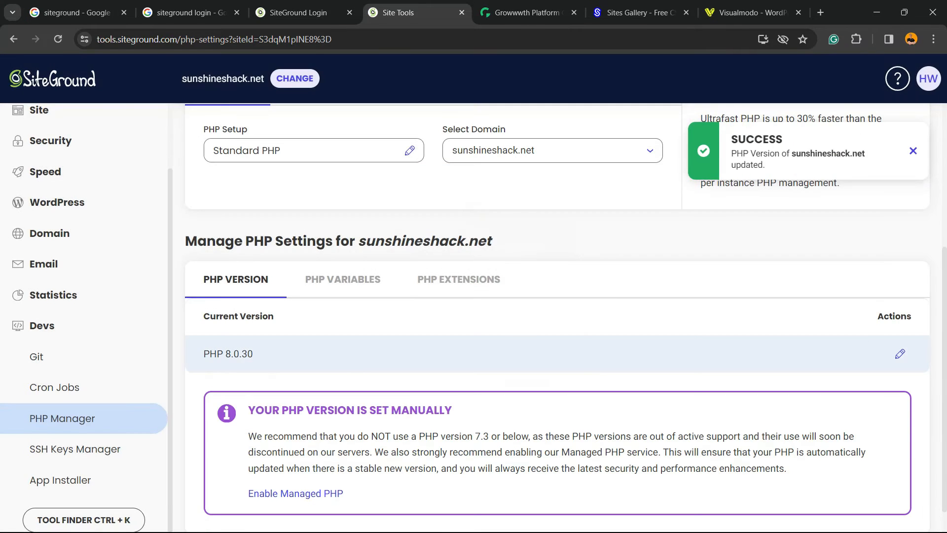
mouse_move(899, 354)
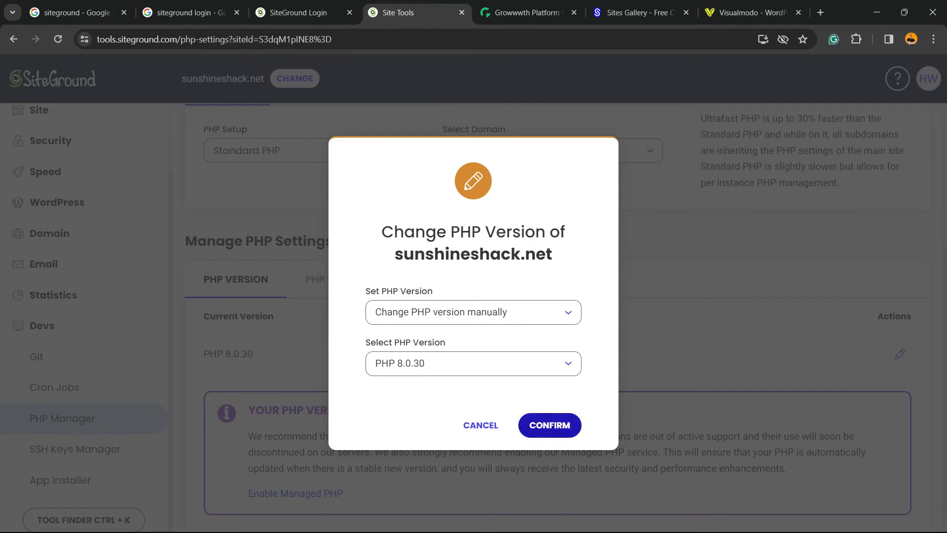
click(480, 425)
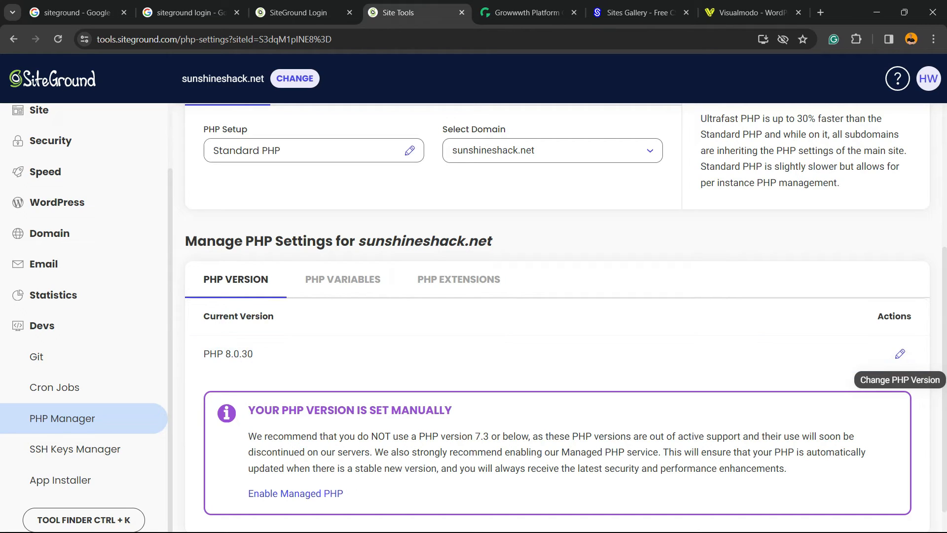
click(342, 280)
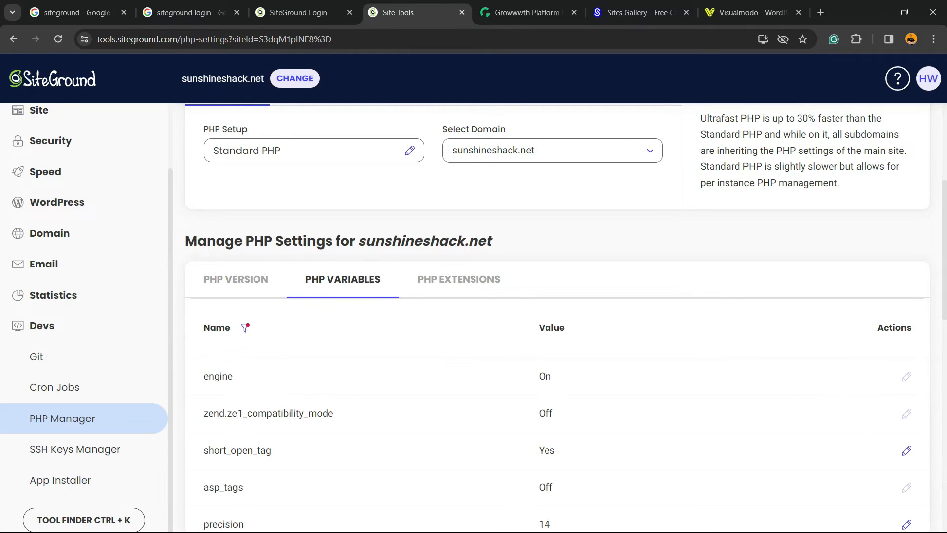
Step: Scroll through the PHP variables list, including output_buffering, serialize_precision and safe_mode
scroll(down, 3)
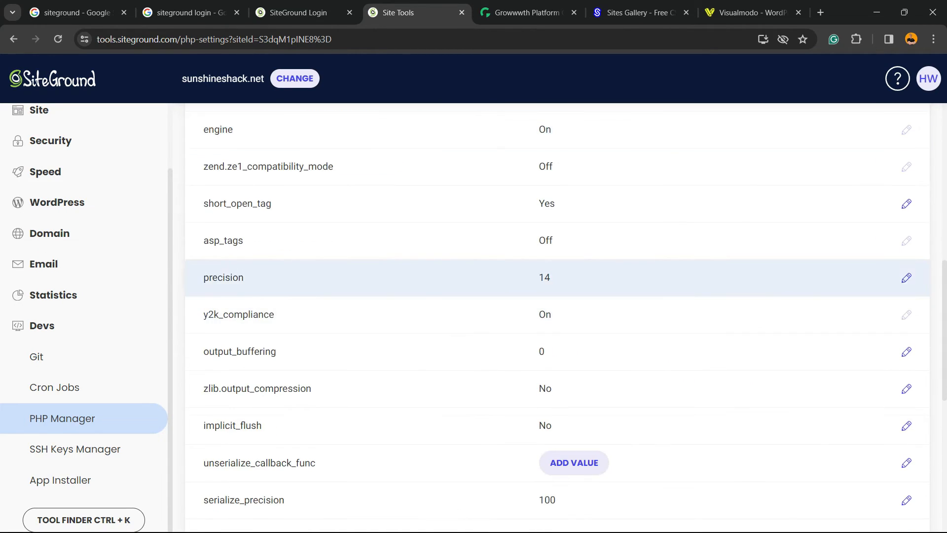
scroll(down, 3)
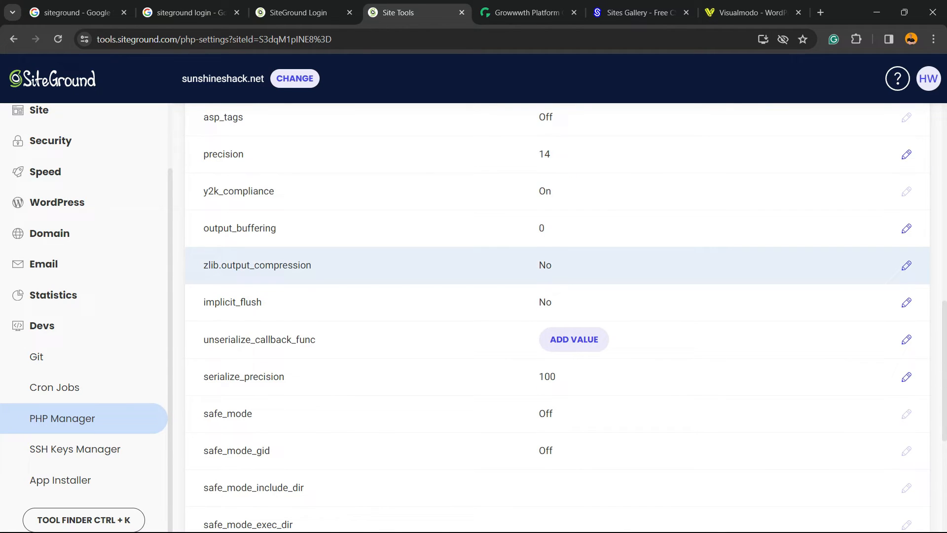
scroll(up, 3)
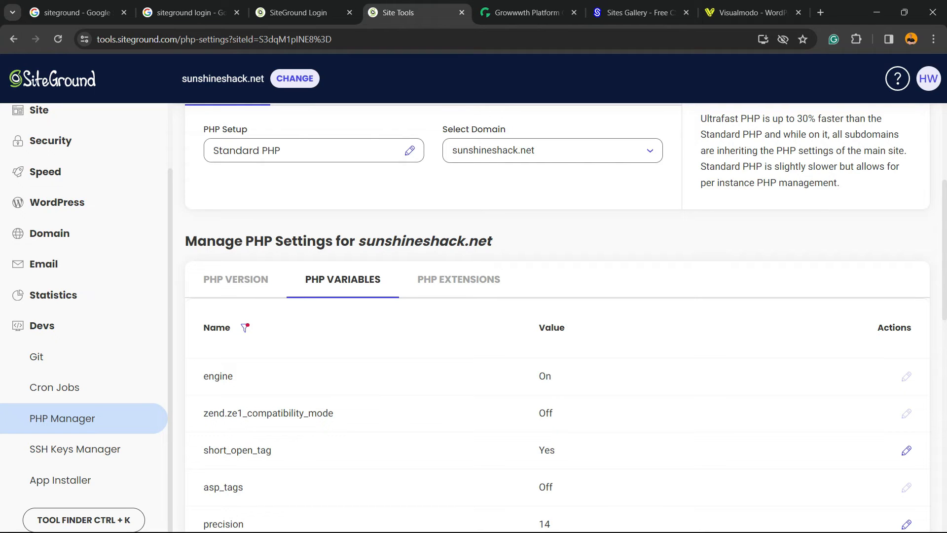
Step: In PHP Extensions, set imagick to On and confirm until the success message appears
click(459, 279)
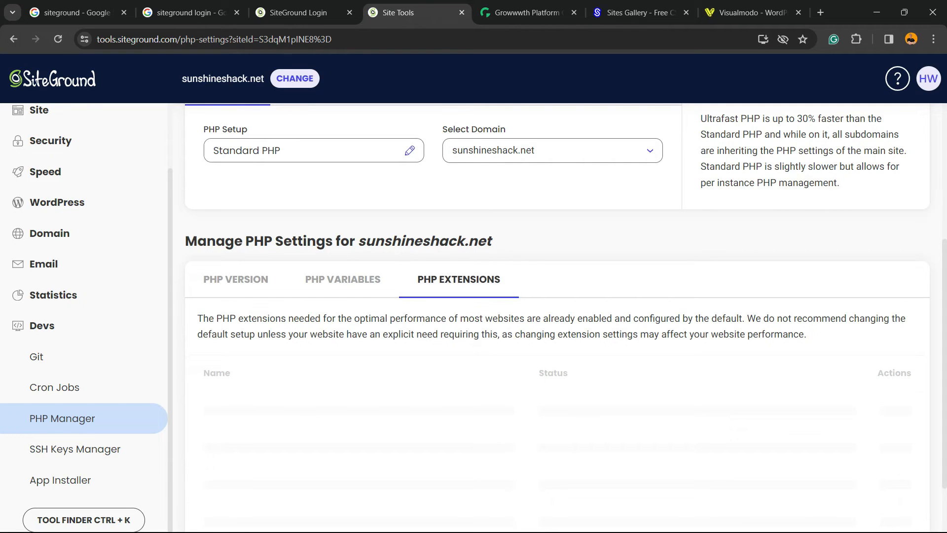
scroll(down, 3)
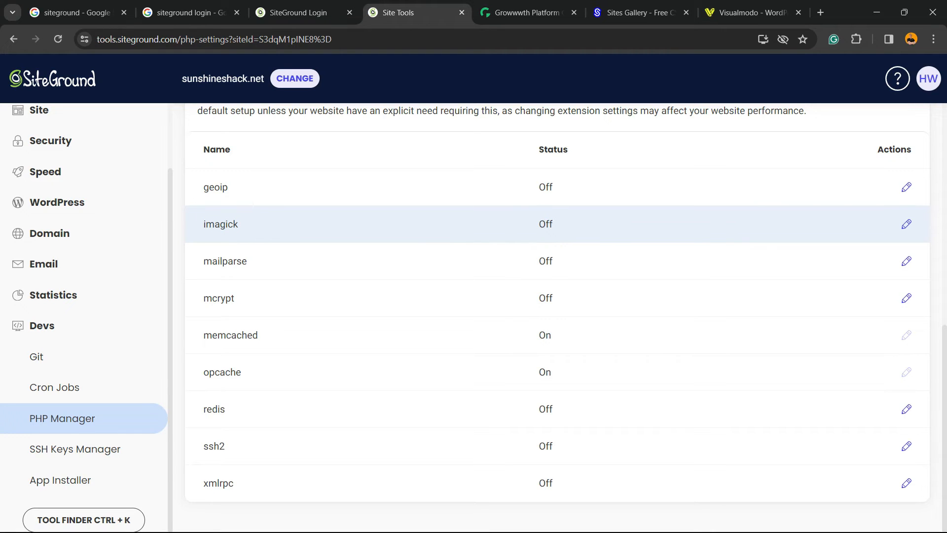
click(906, 224)
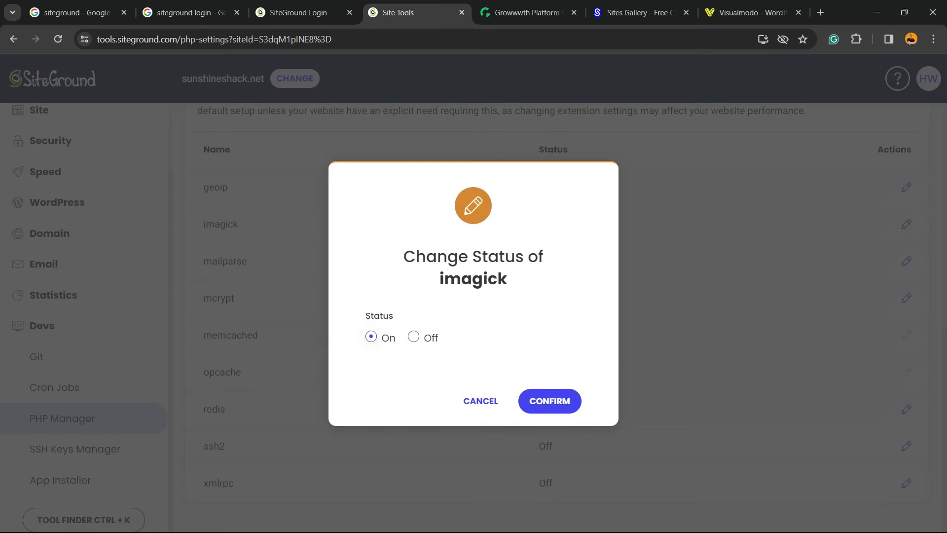
click(550, 401)
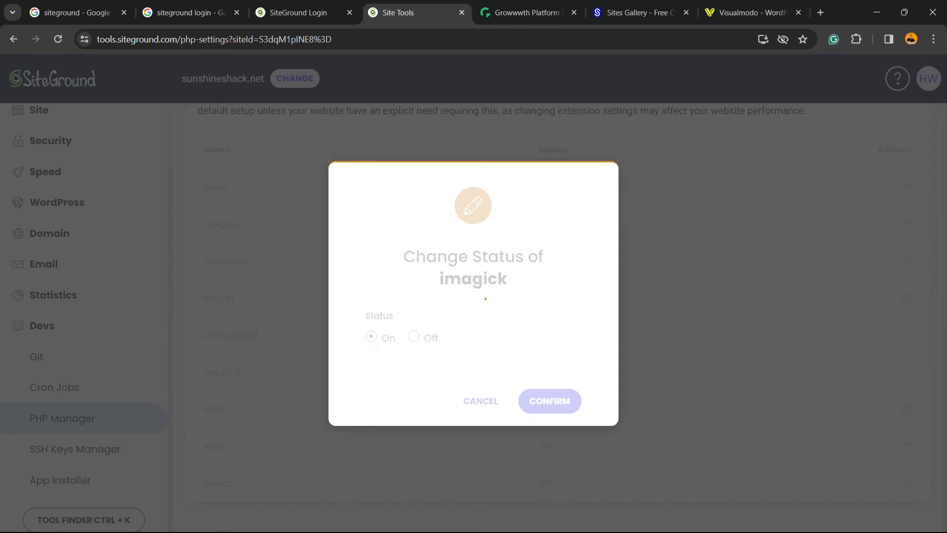
click(549, 401)
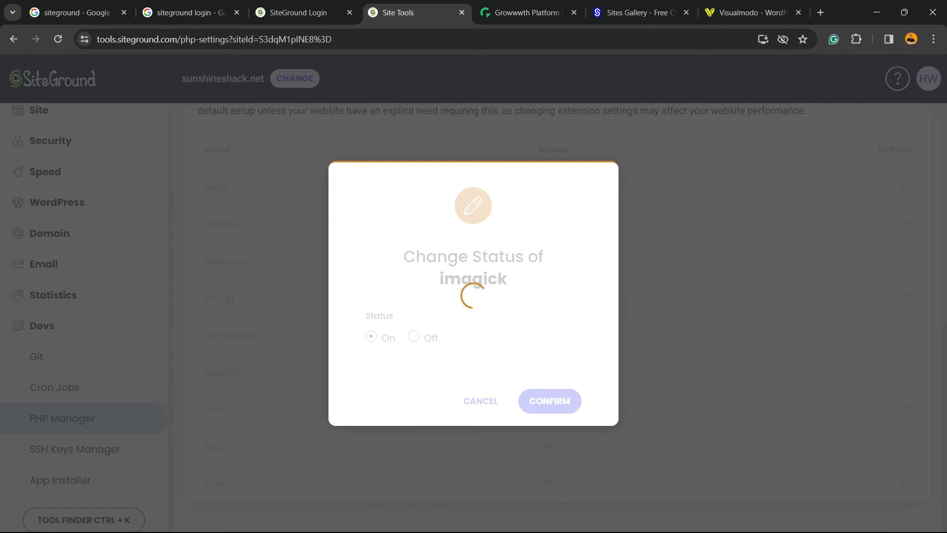
click(549, 401)
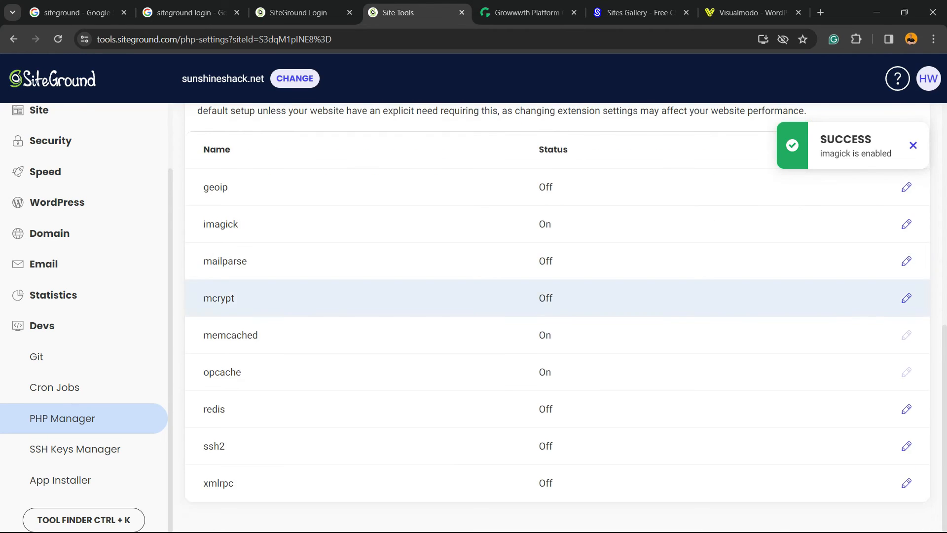
scroll(up, 3)
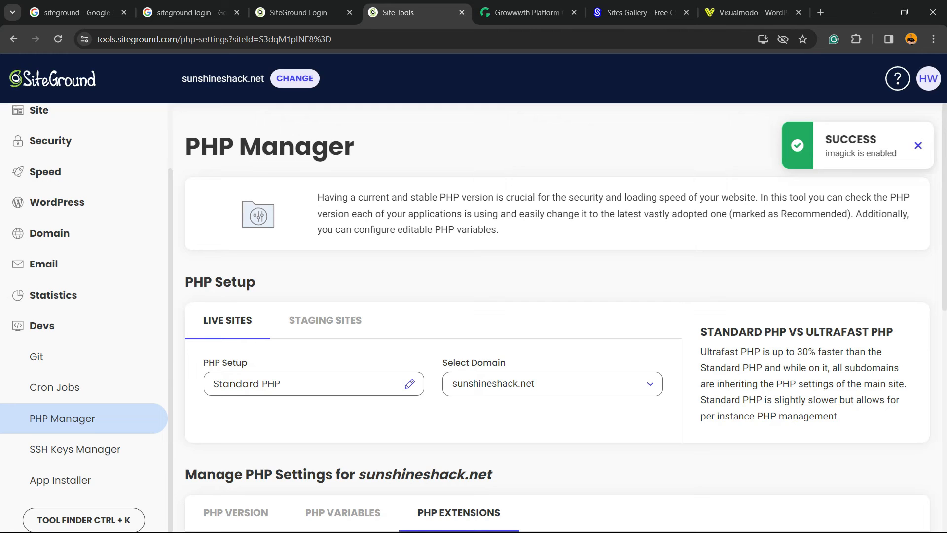
click(918, 146)
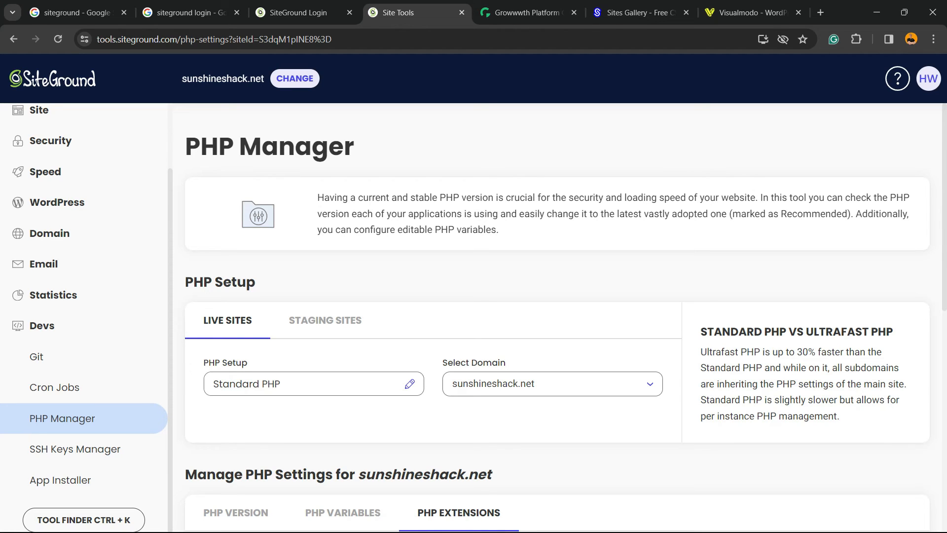
click(526, 12)
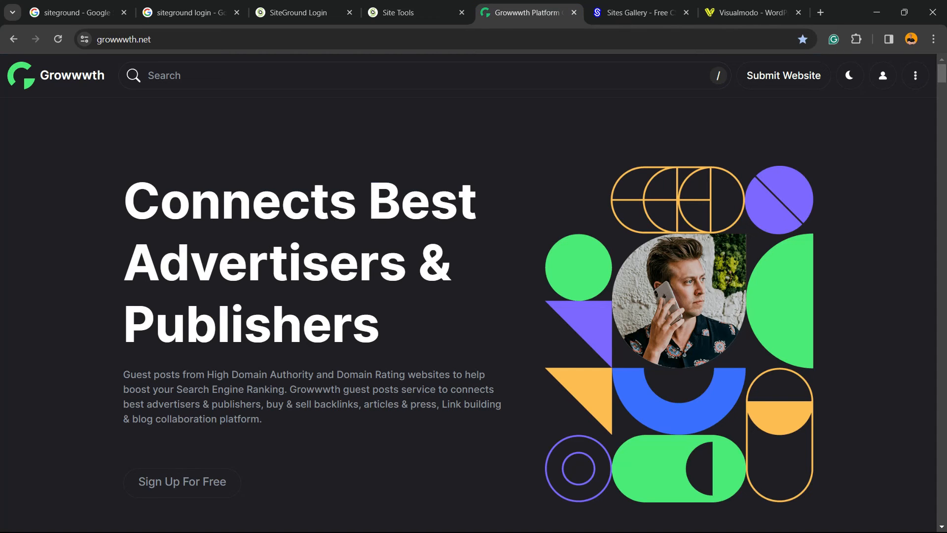
Step: Browse the Growwwth site listings, then the Sites Gallery design showcase
scroll(down, 3)
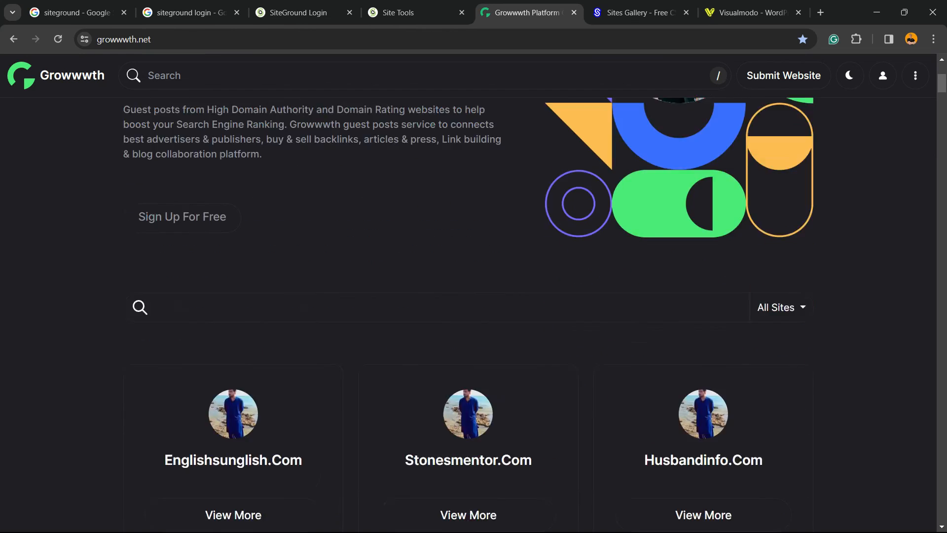
scroll(down, 3)
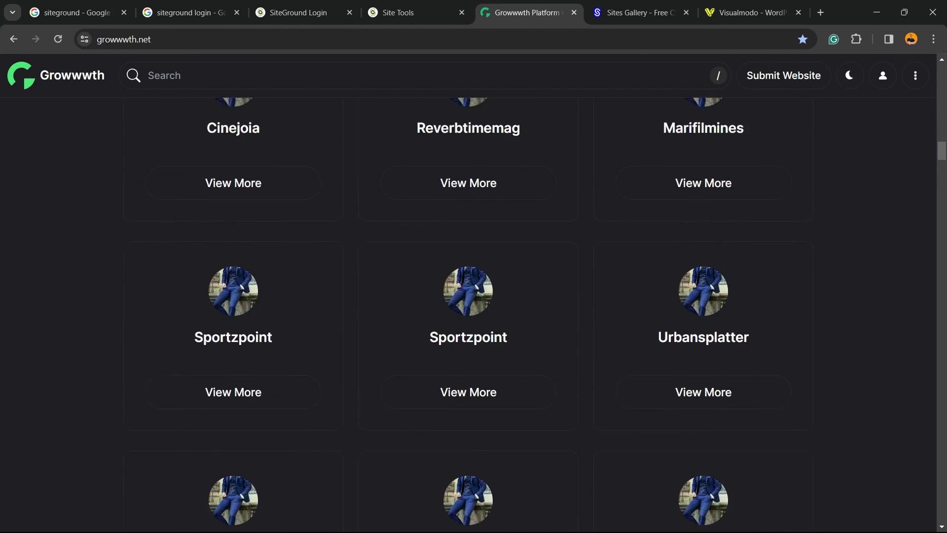
click(642, 13)
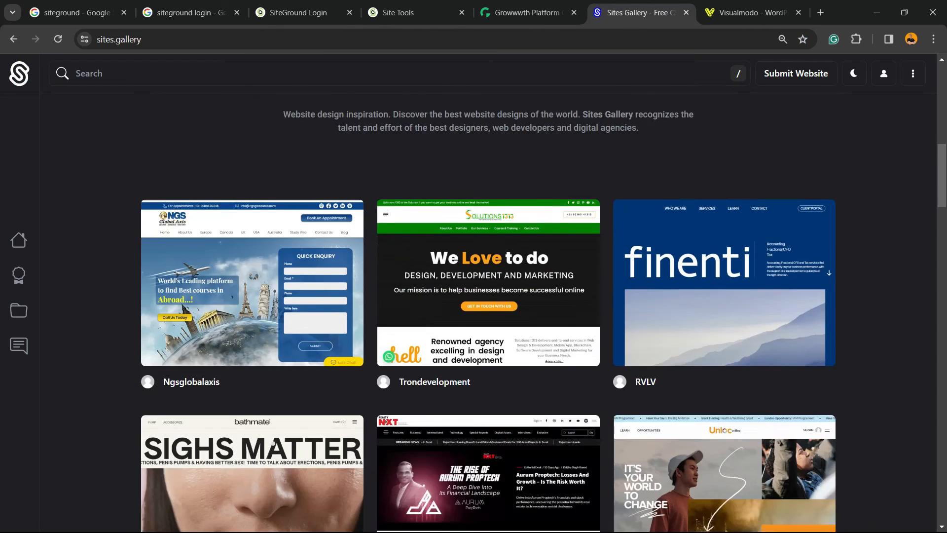
scroll(down, 3)
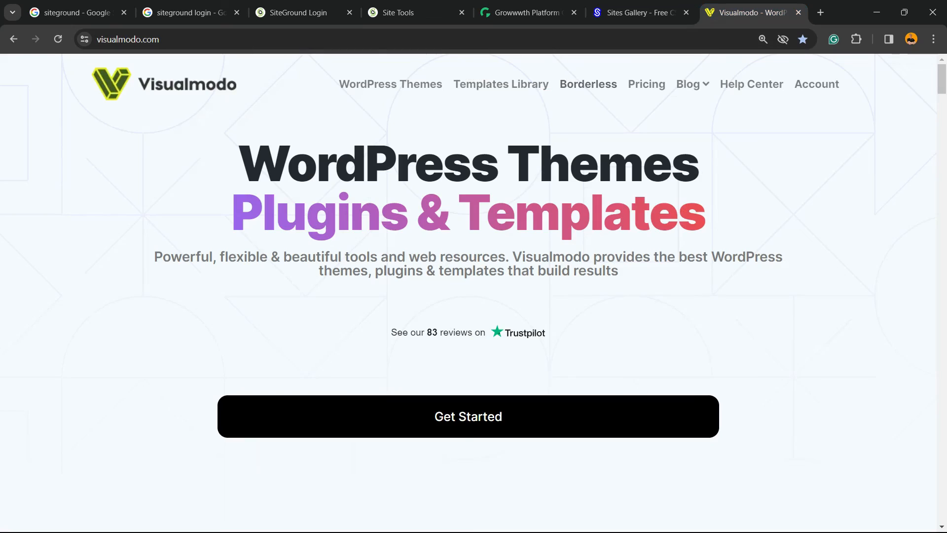
Step: Browse Visualmodo's Templates Library cards such as Politican, Construction, Freelancer and Virtual Assistance
click(500, 83)
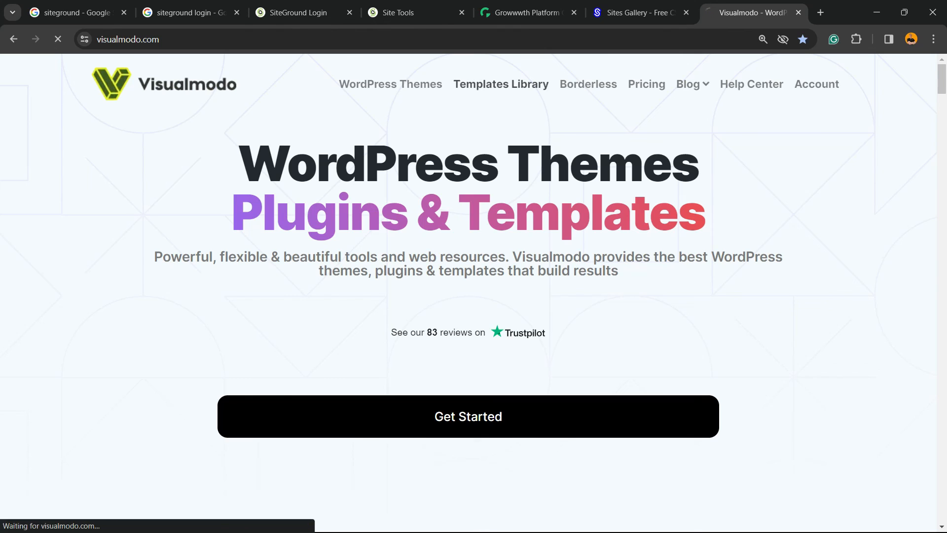
click(501, 84)
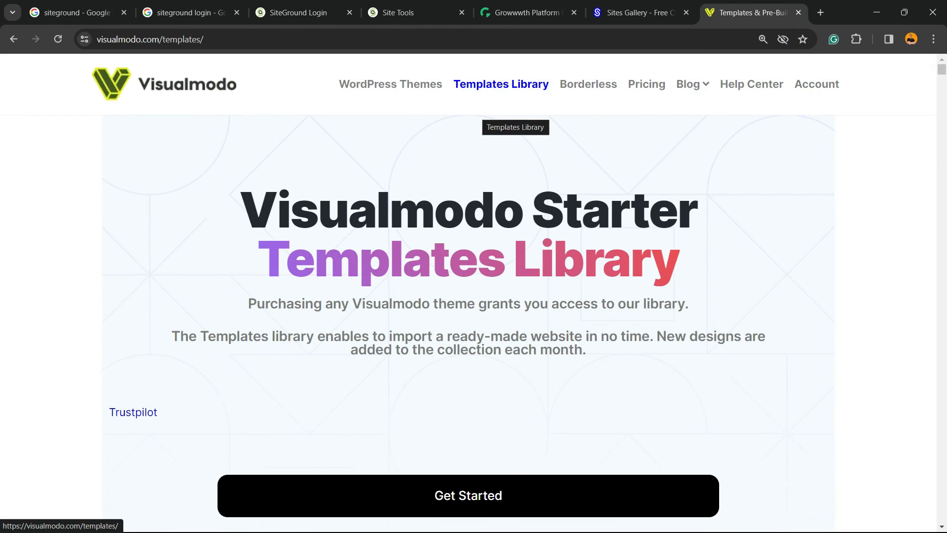
scroll(down, 3)
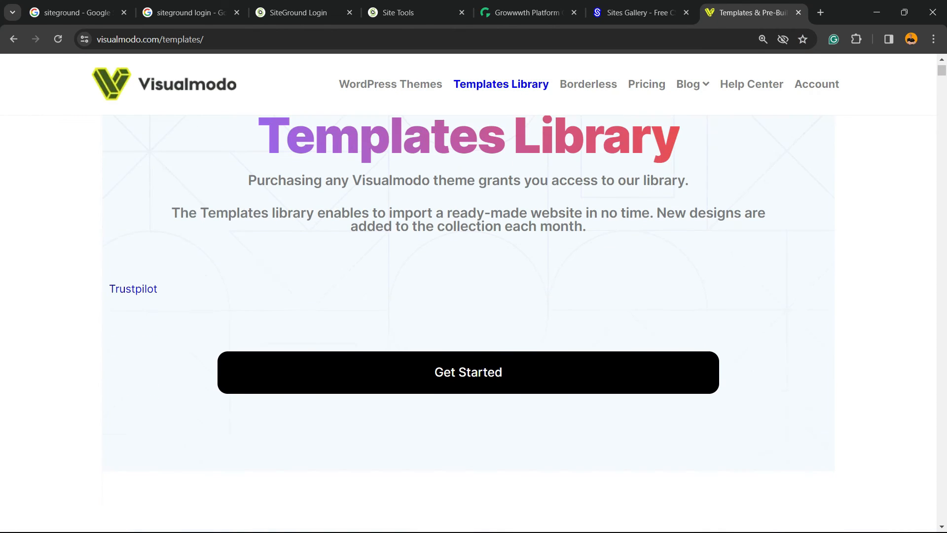
scroll(down, 3)
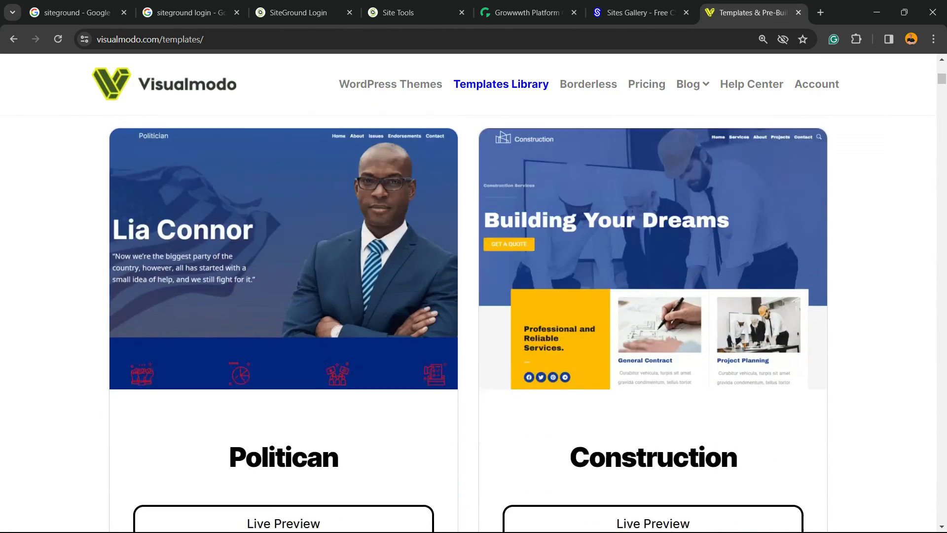
scroll(down, 3)
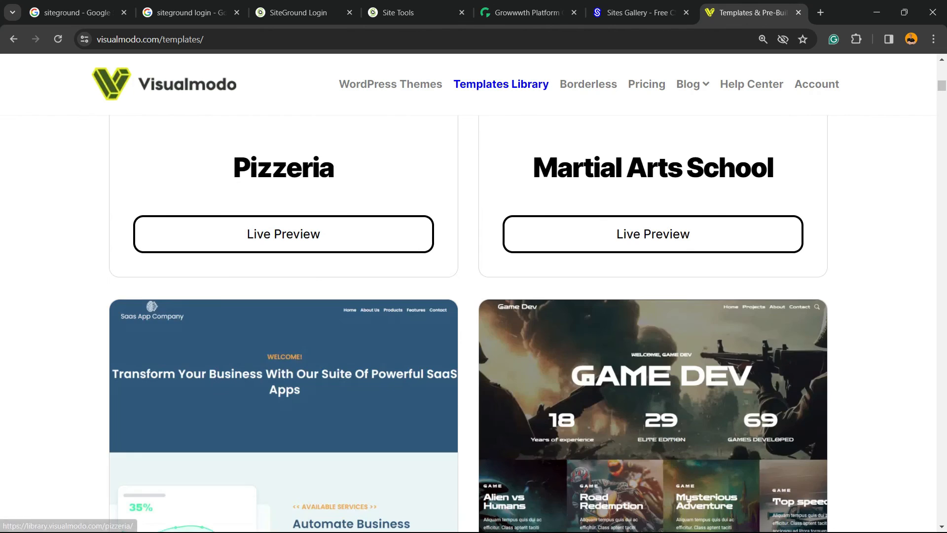
scroll(down, 3)
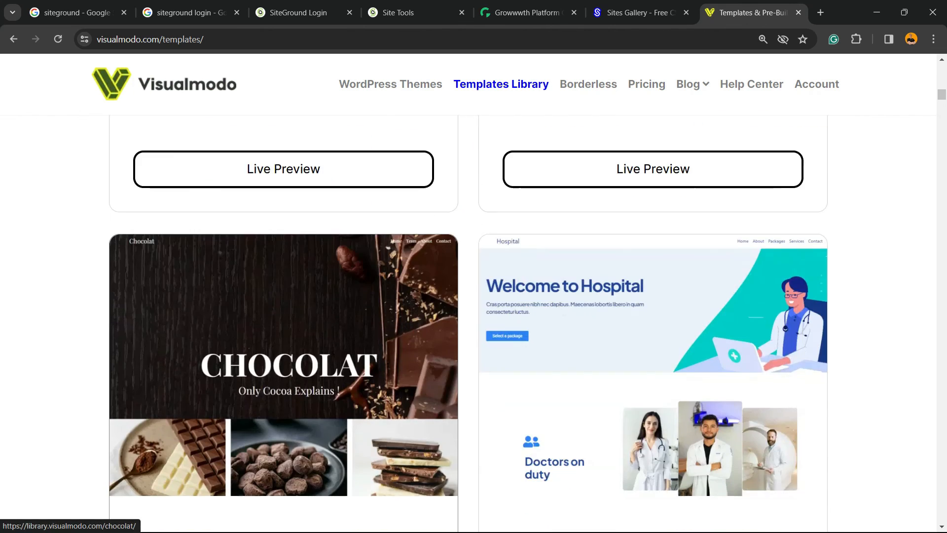
scroll(down, 3)
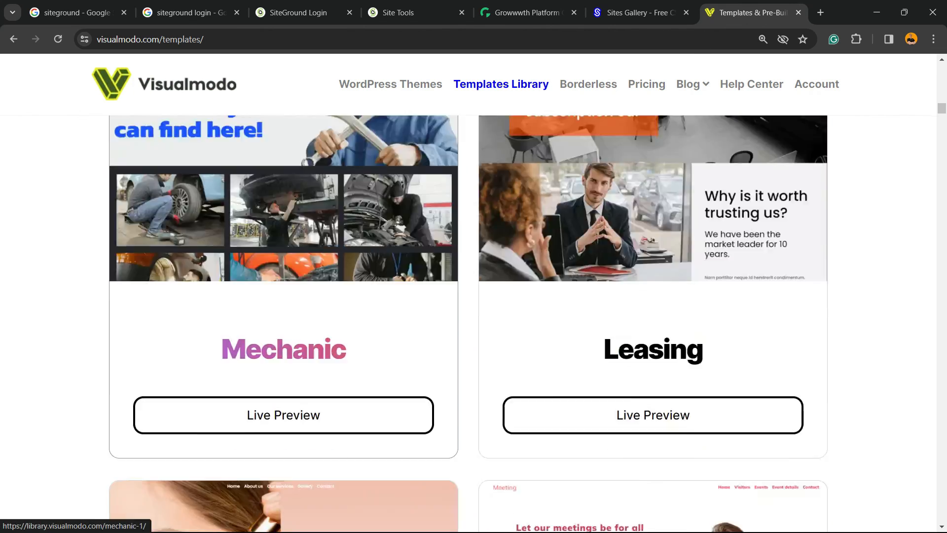
scroll(down, 3)
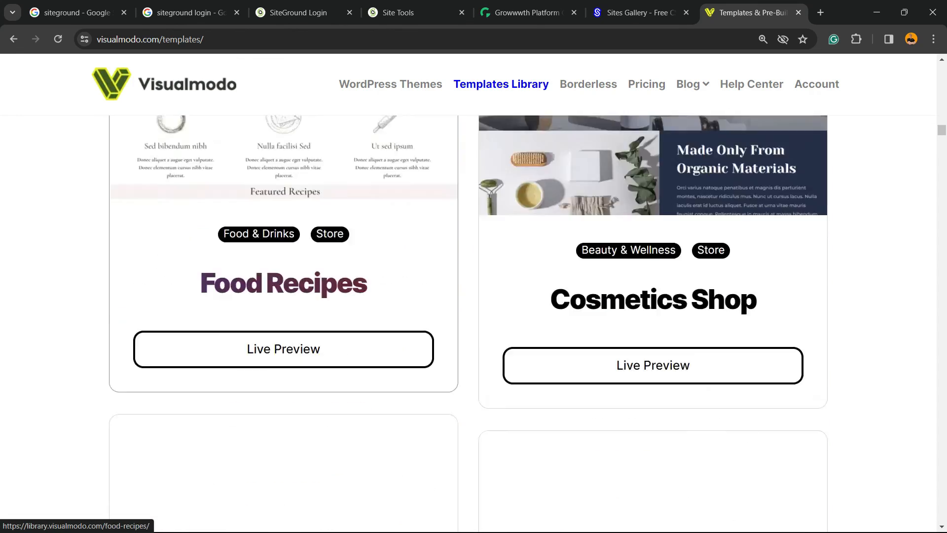
scroll(down, 3)
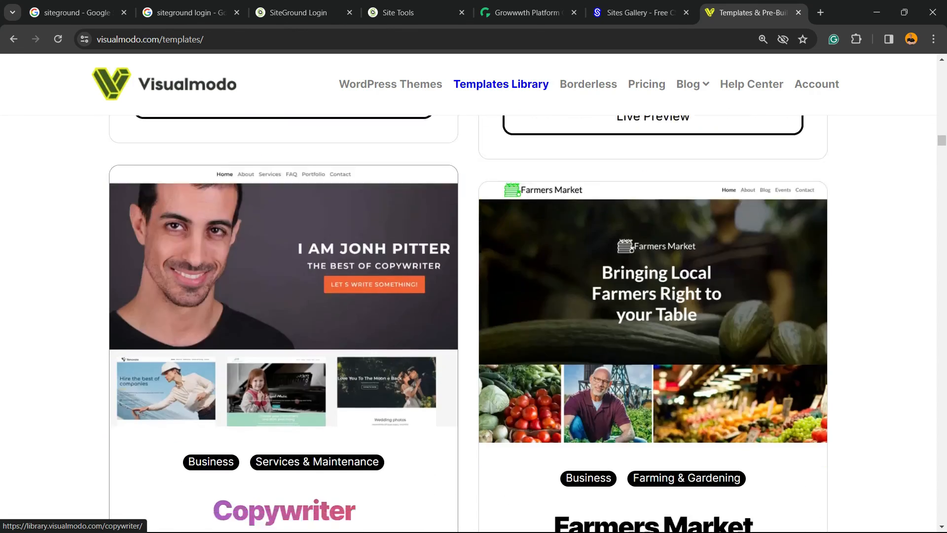
scroll(down, 3)
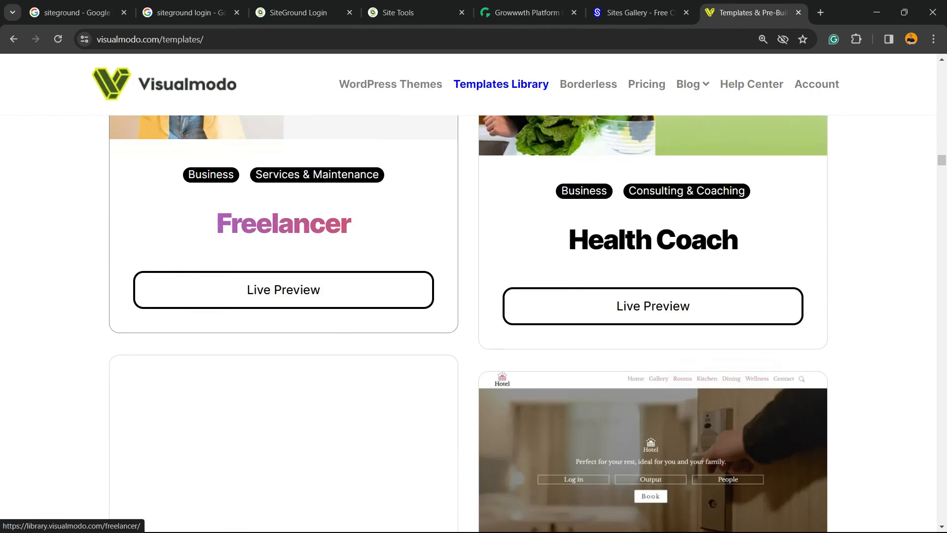
scroll(down, 3)
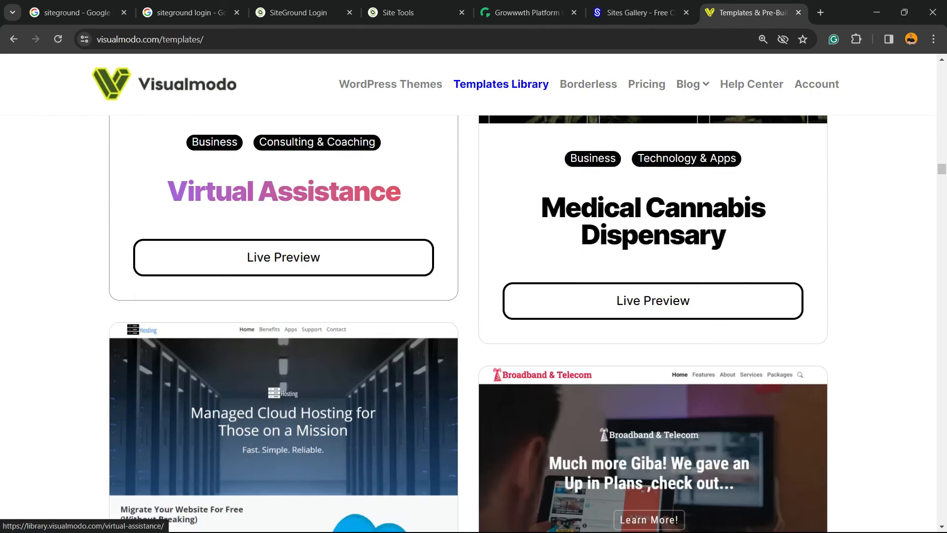